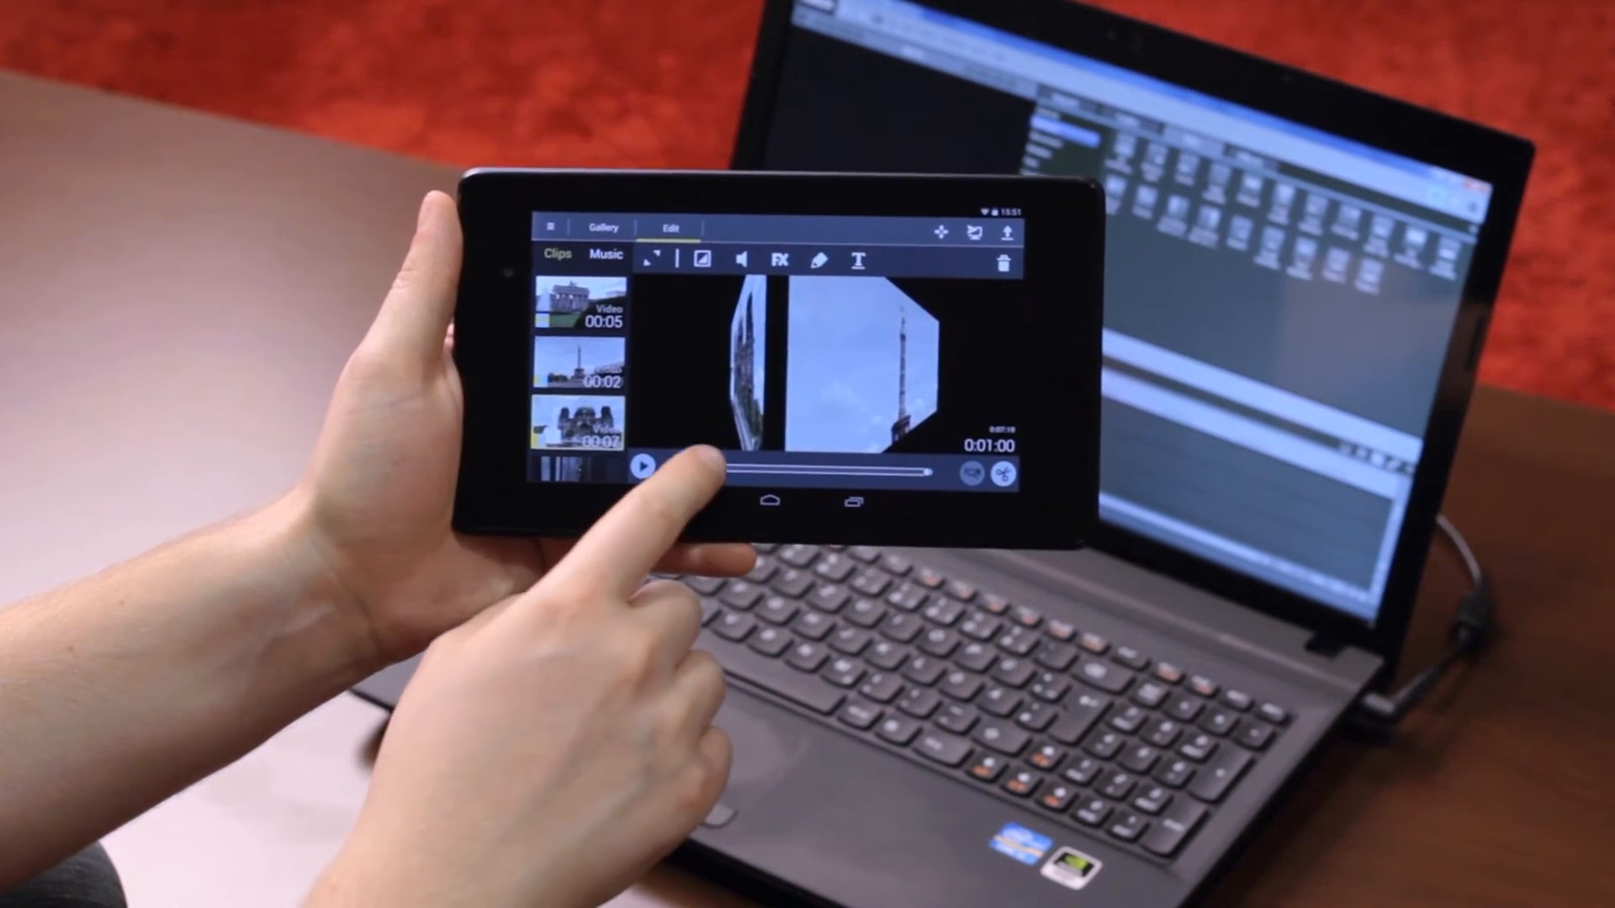
Preview the Berlin Movie clips by scrubbing, then start the Project Transfer to the PC.
left_click_drag(699, 471, 782, 471)
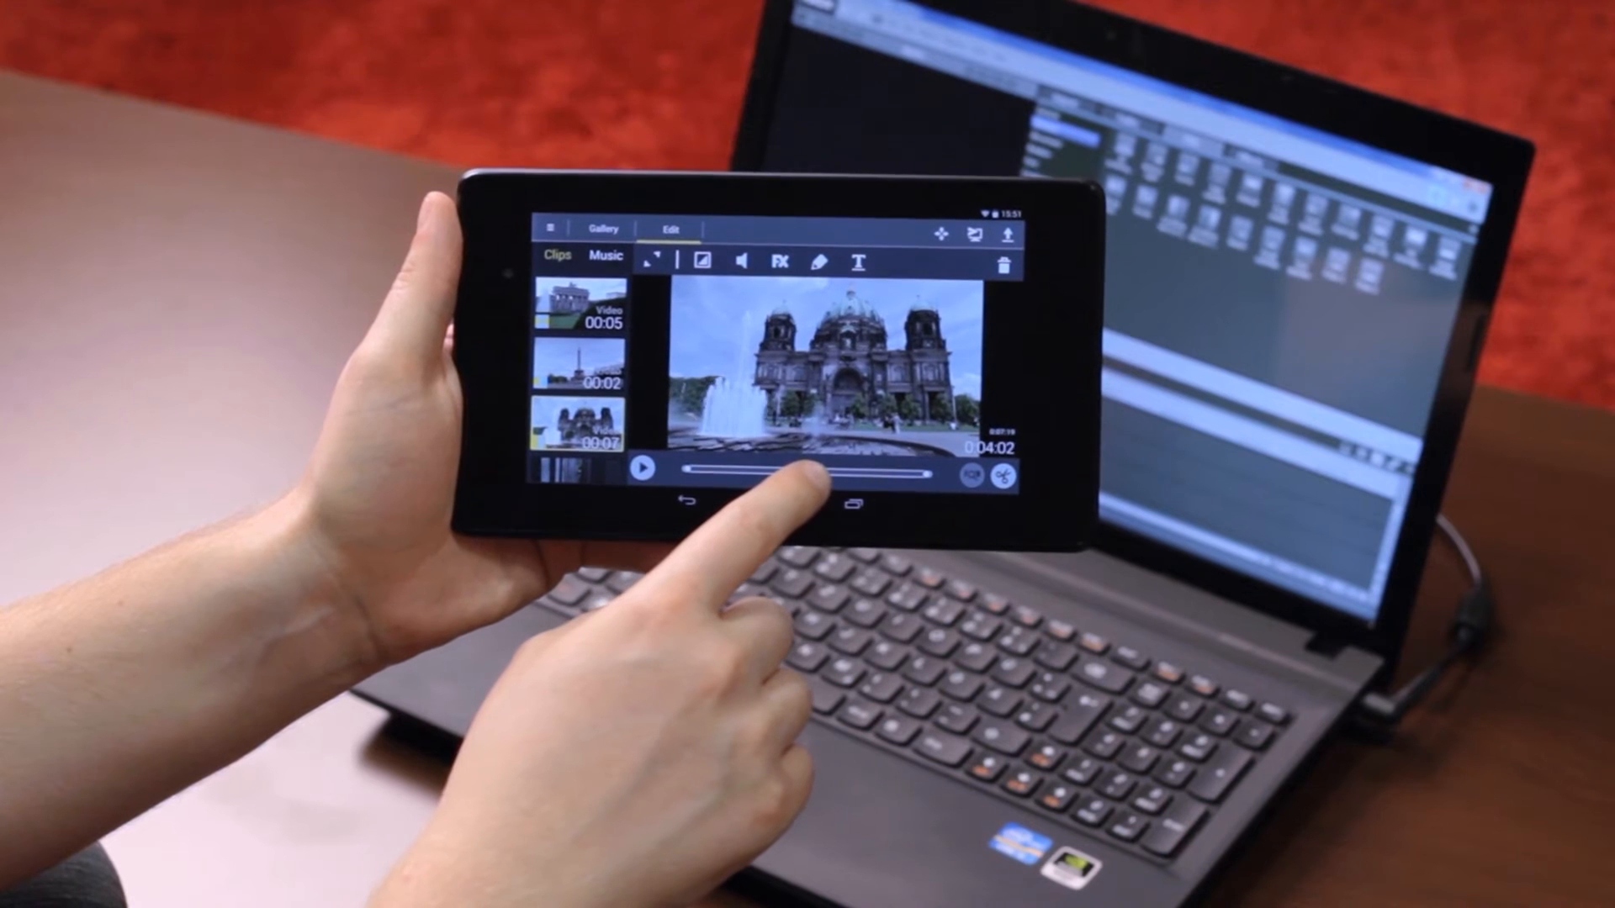
left_click_drag(896, 471, 814, 471)
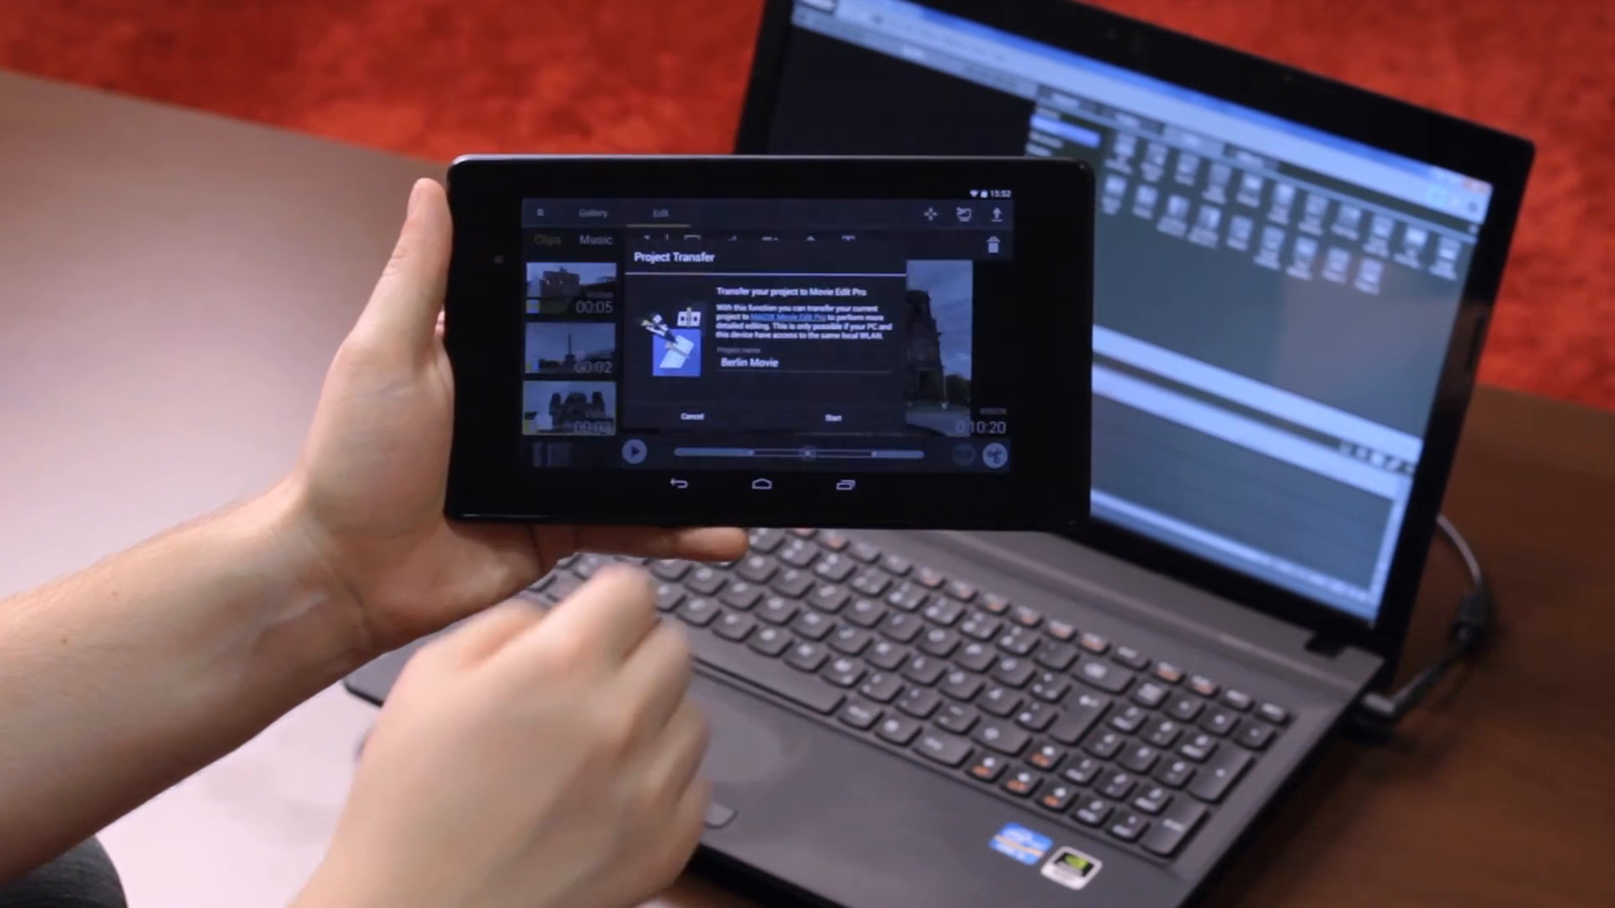
left_click(833, 418)
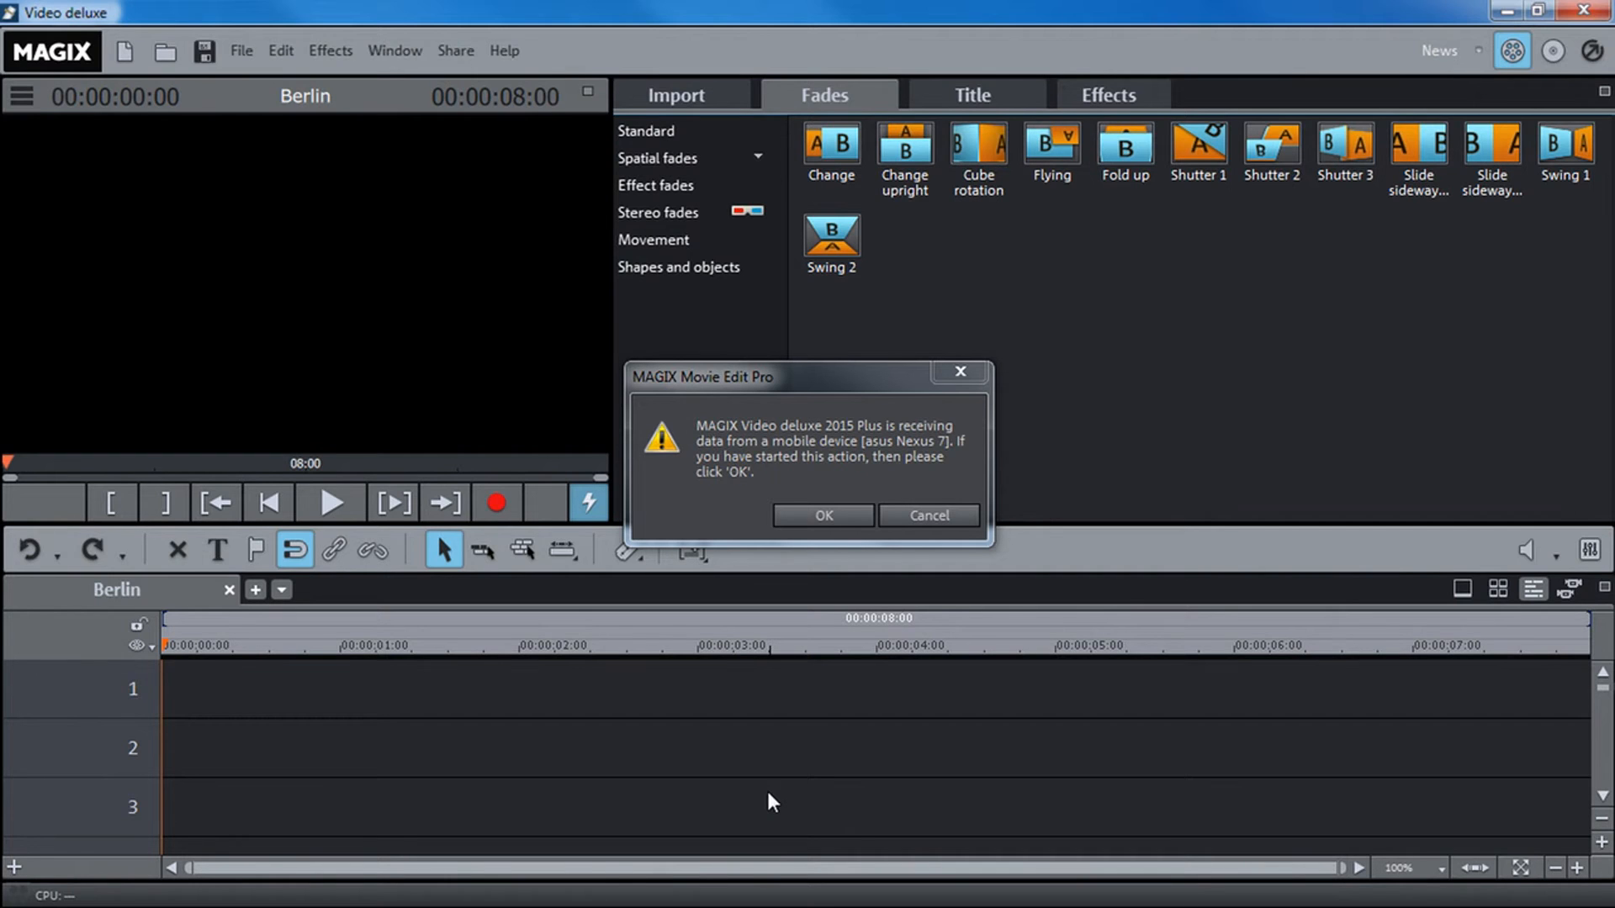
mouse_move(822, 516)
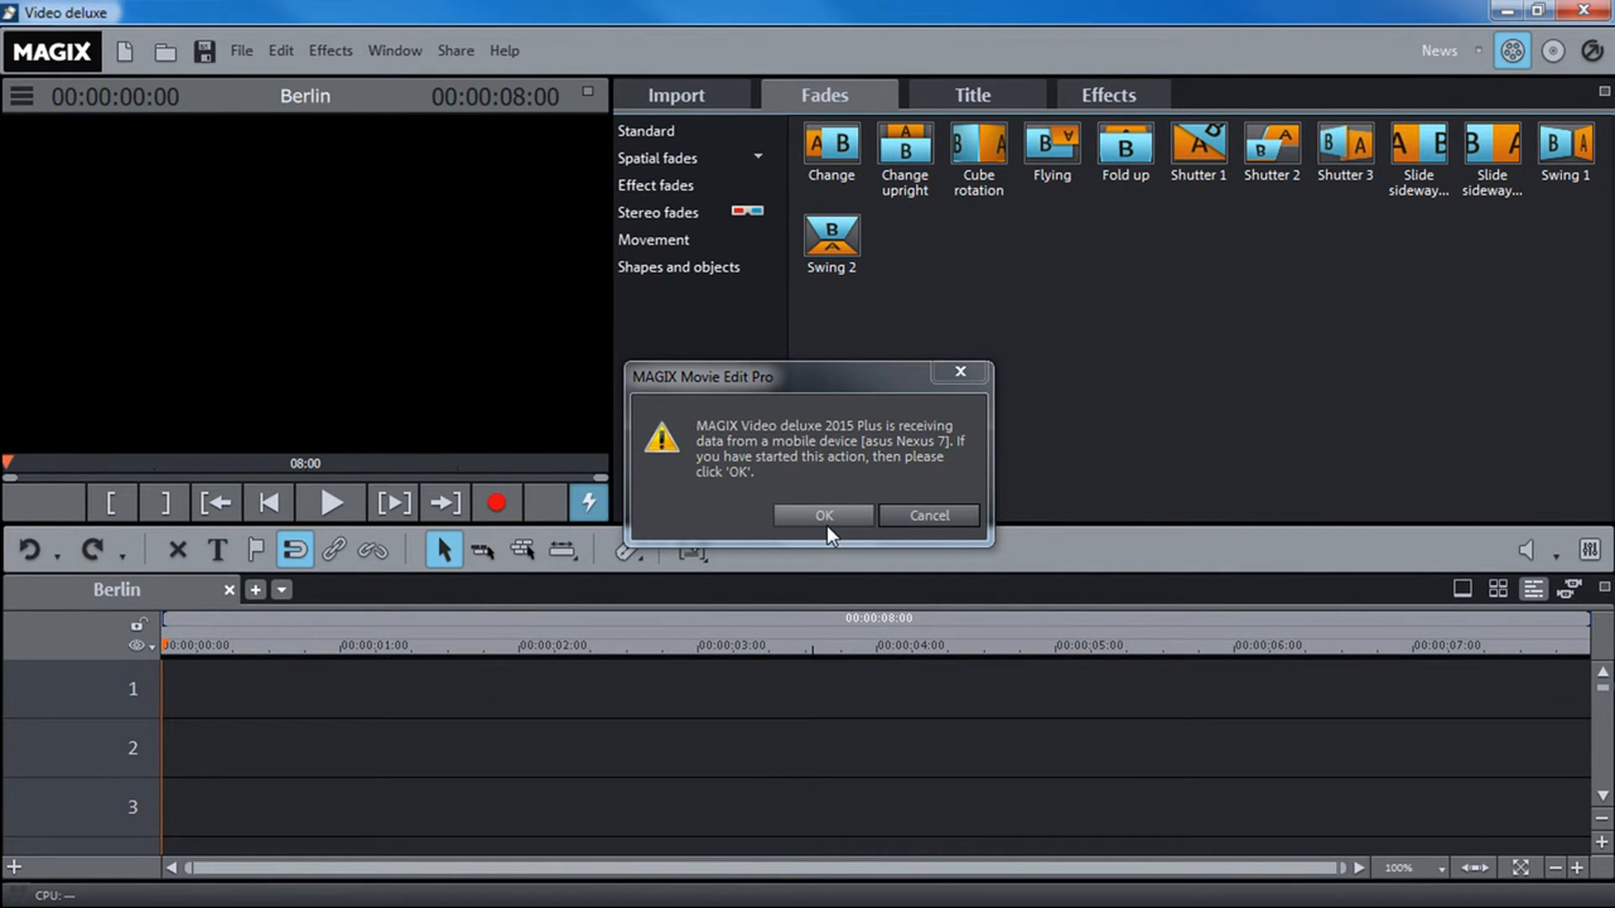
Confirm OK to receive the Berlin project data from the asus Nexus 7 tablet.
left_click(822, 515)
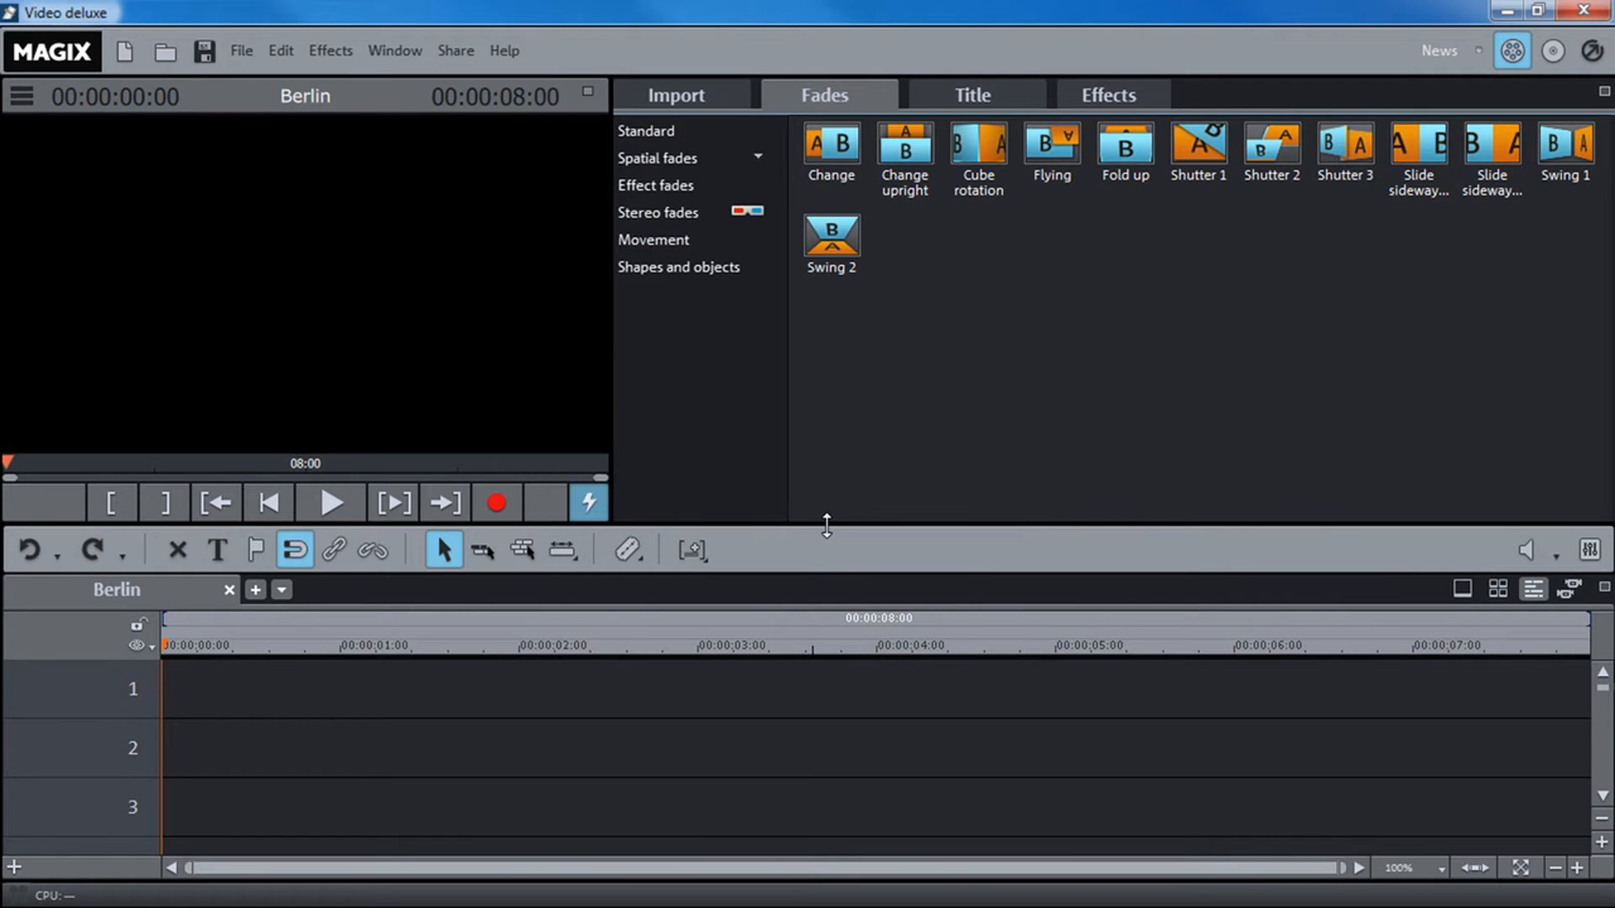